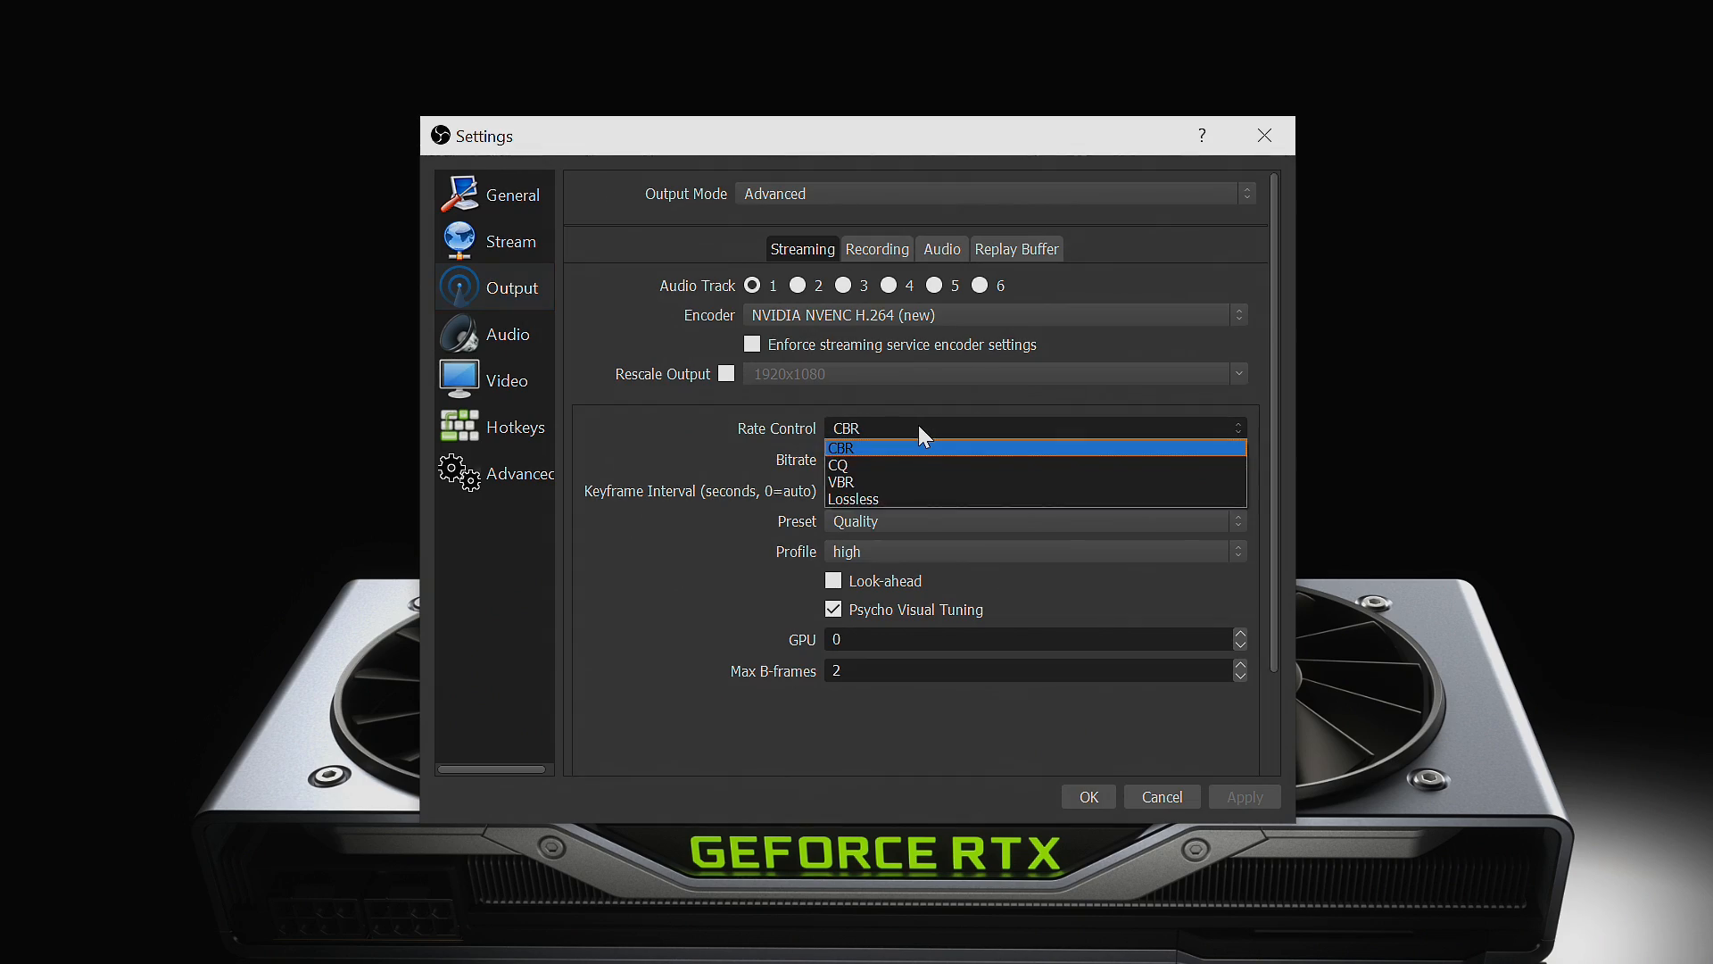
Step: Choose CBR in the NVENC streaming Rate Control dropdown
click(842, 447)
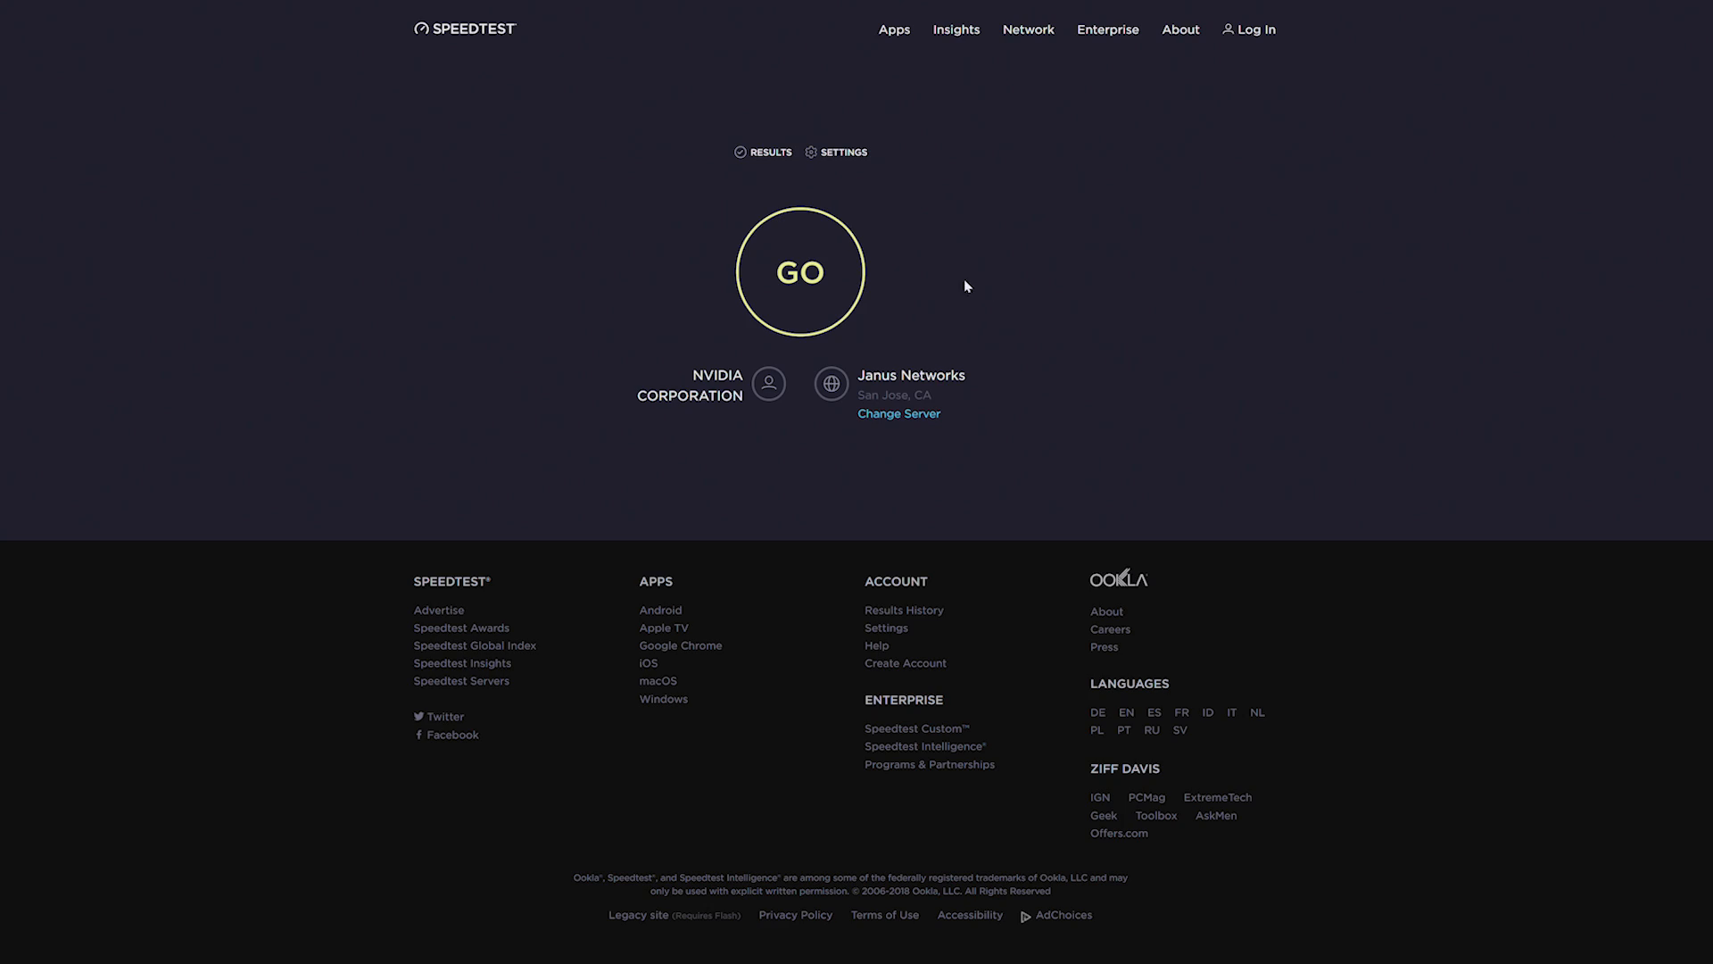
Step: Start a speed test on speedtest.net to measure upload speed
click(801, 271)
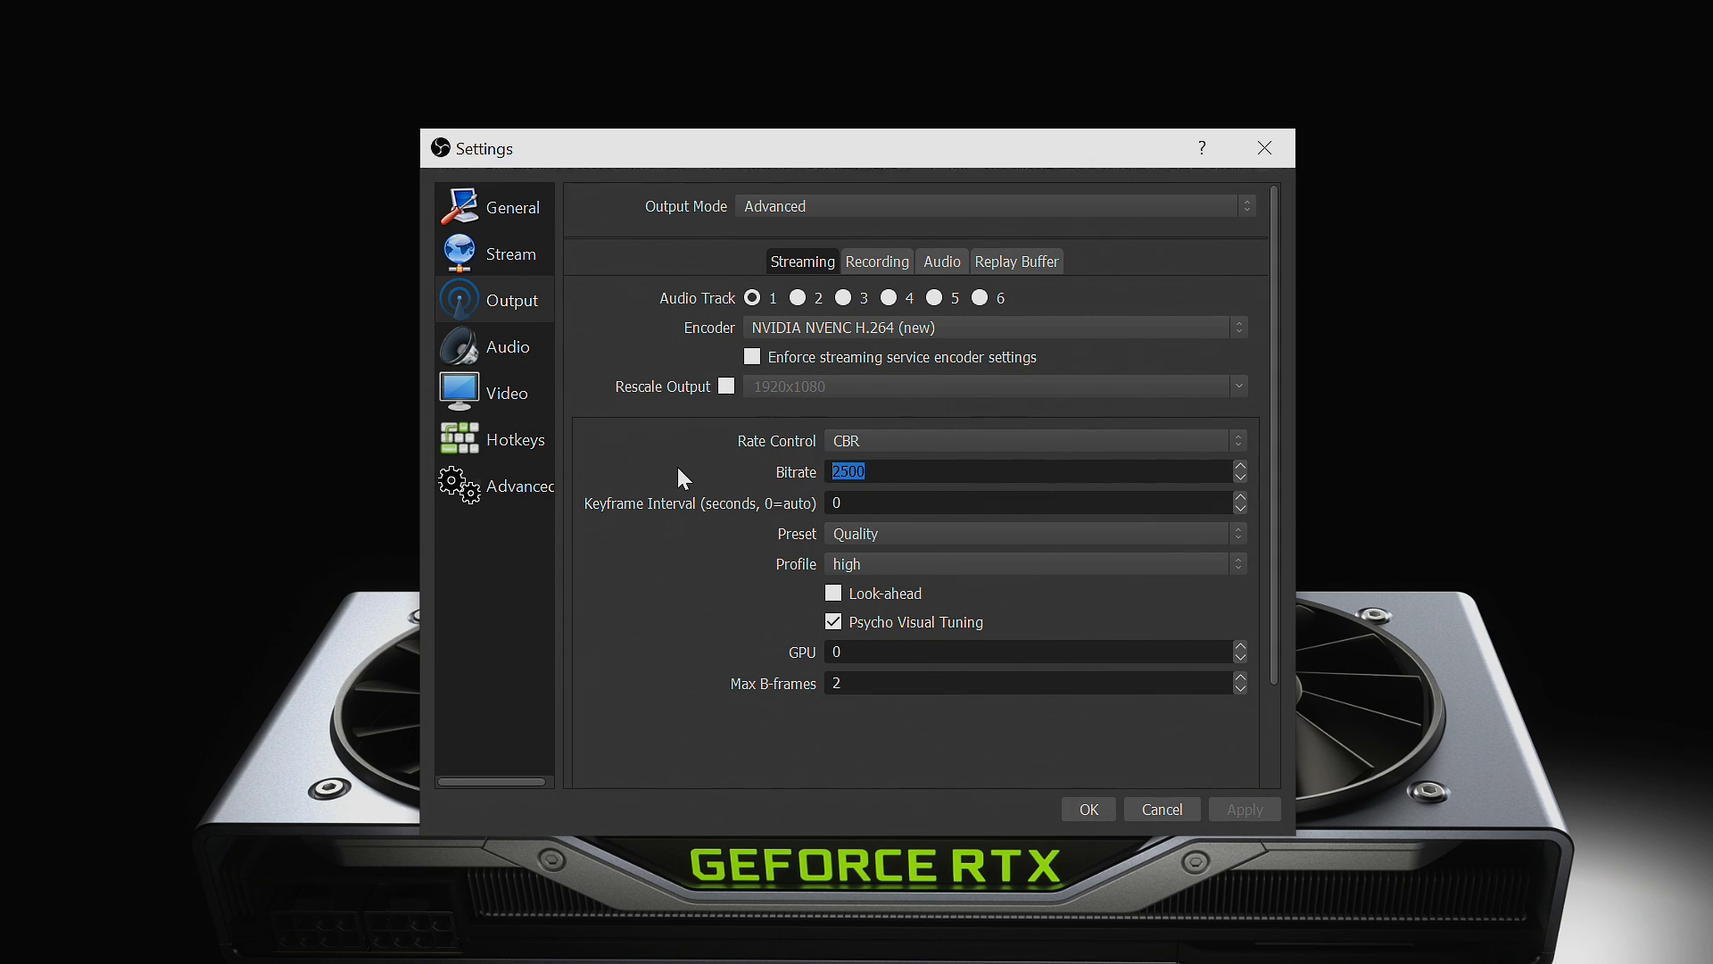
Step: Replace the 2500 streaming bitrate, typing a new value starting with 6
text(6)
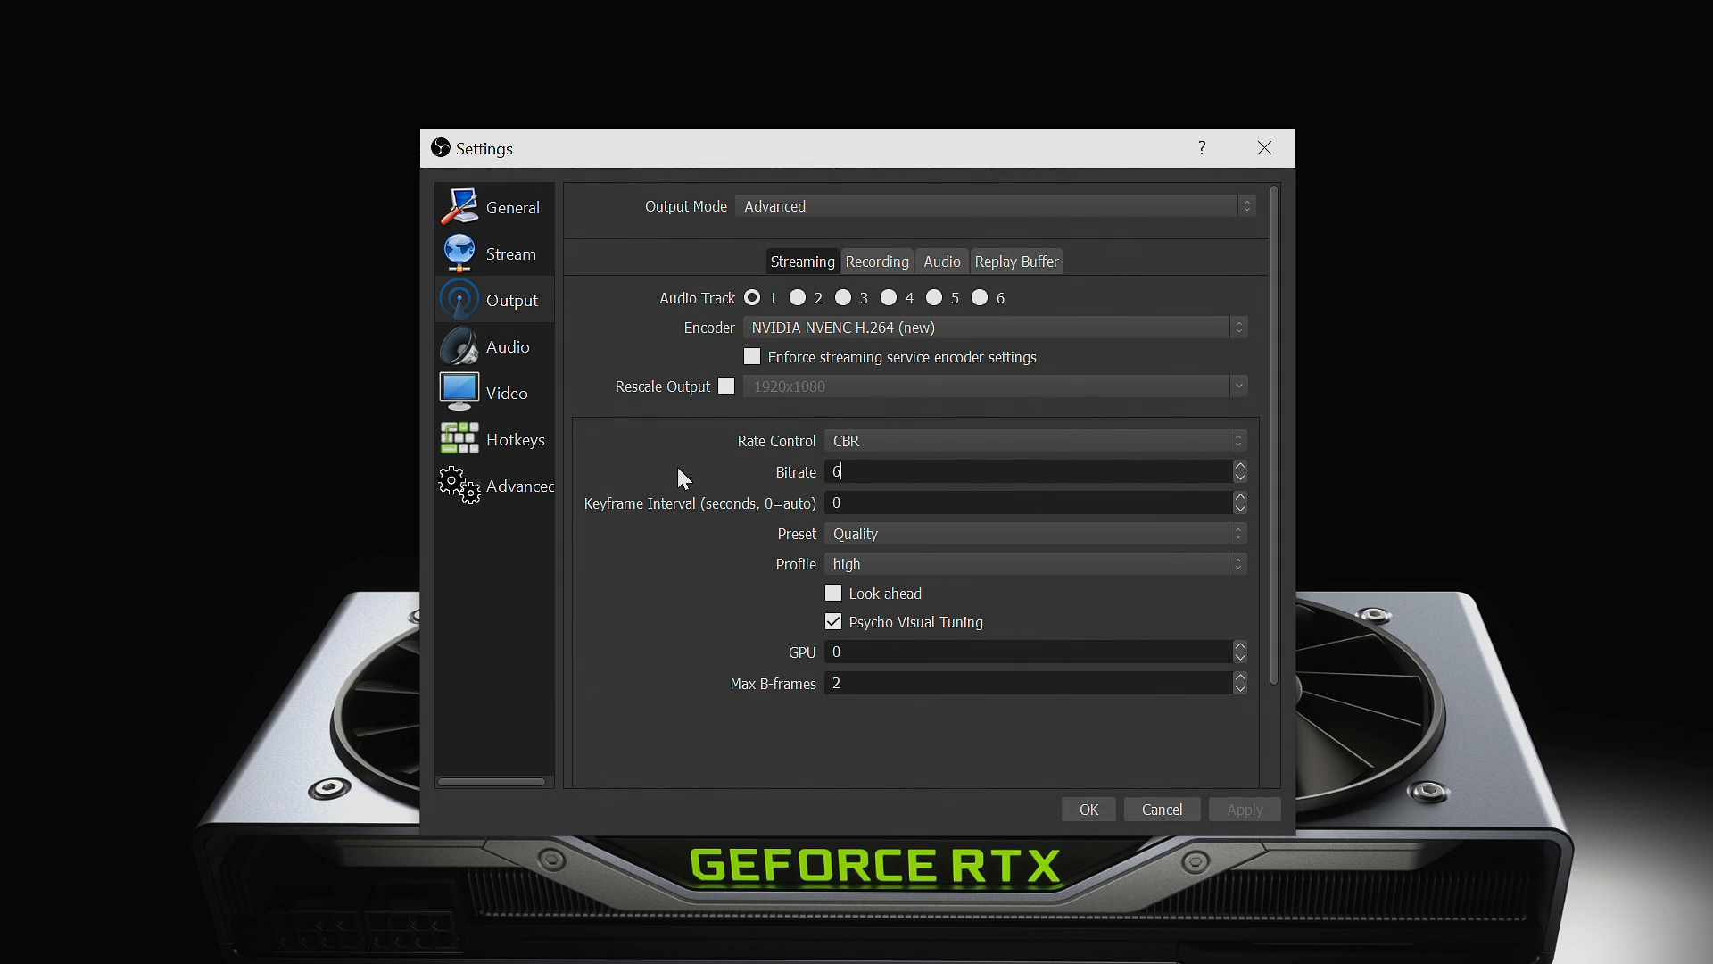